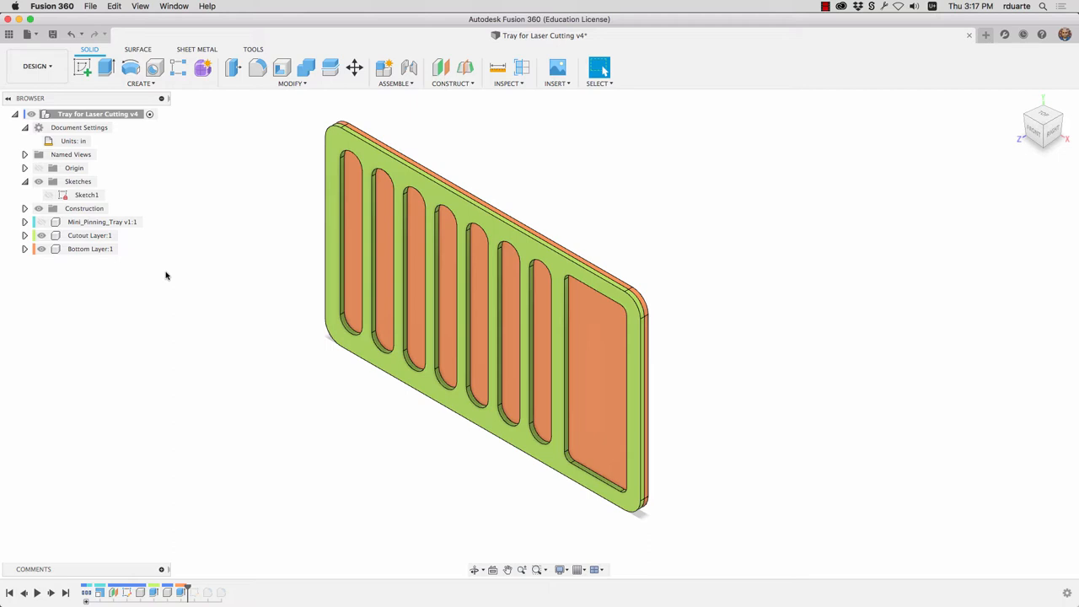
pyautogui.moveTo(435, 216)
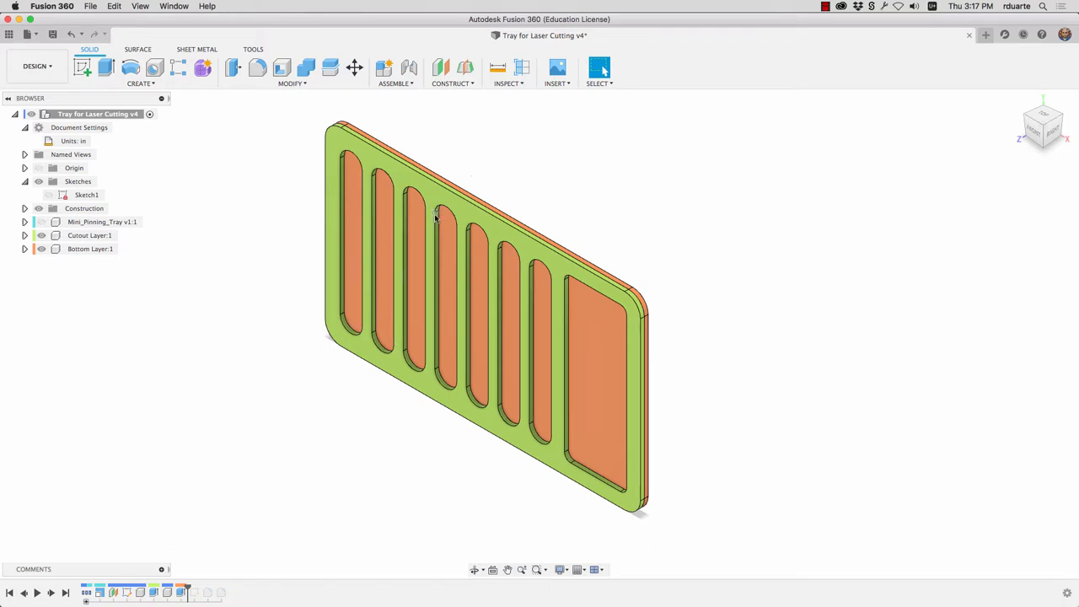
pyautogui.moveTo(455, 183)
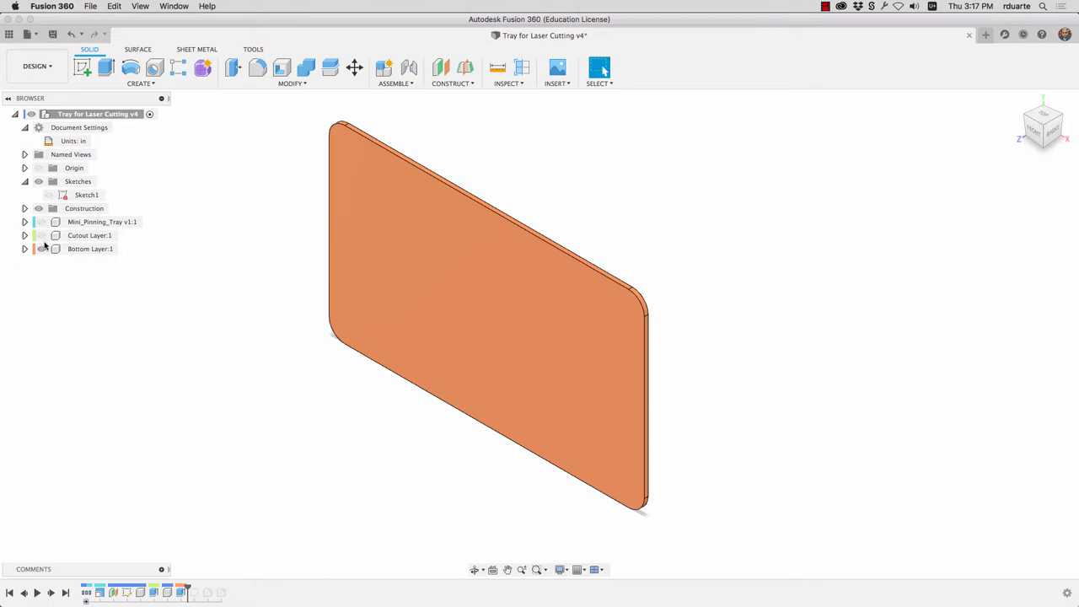
# - Hide the Colour and Bottom layer bodies, keeping the green Cutout Layer visible
pyautogui.click(38, 236)
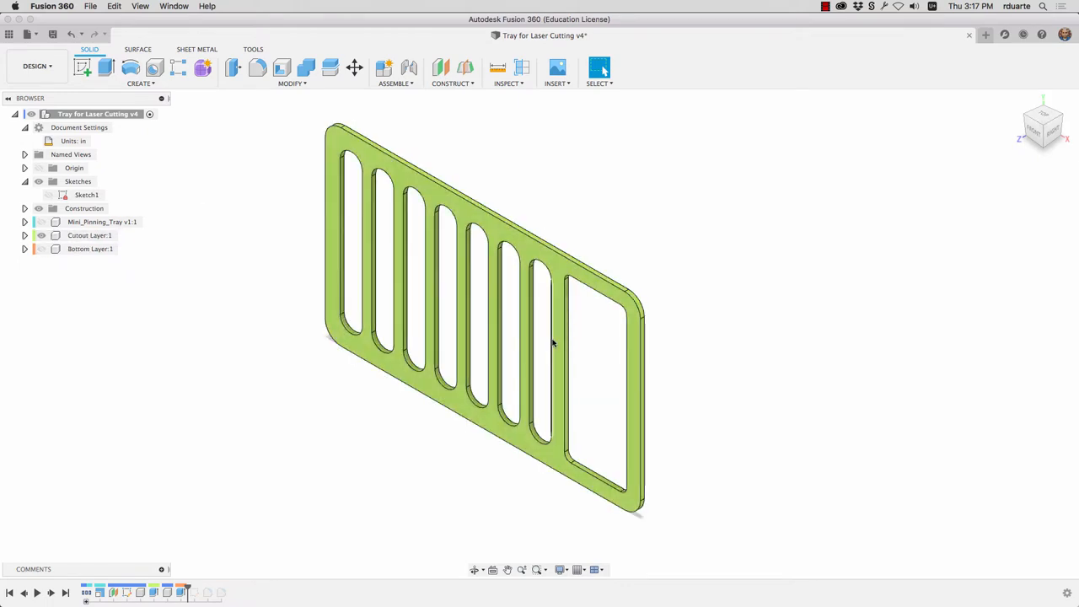
pyautogui.click(86, 196)
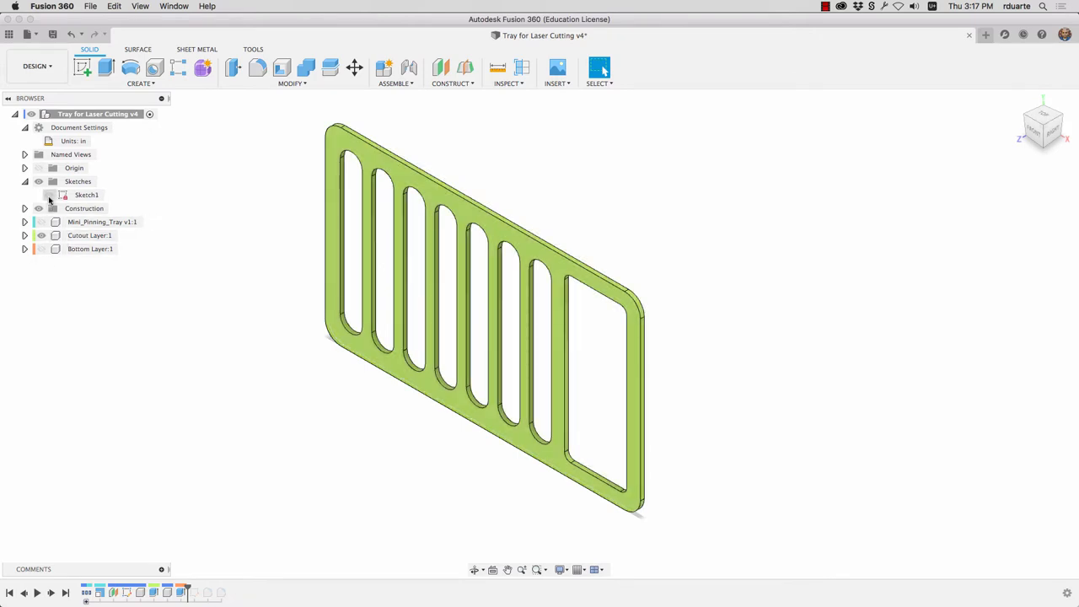
# - Show Sketch1, hide the Cutout Layer body, and bring up Sketch1's options including Save As DXF
pyautogui.click(49, 195)
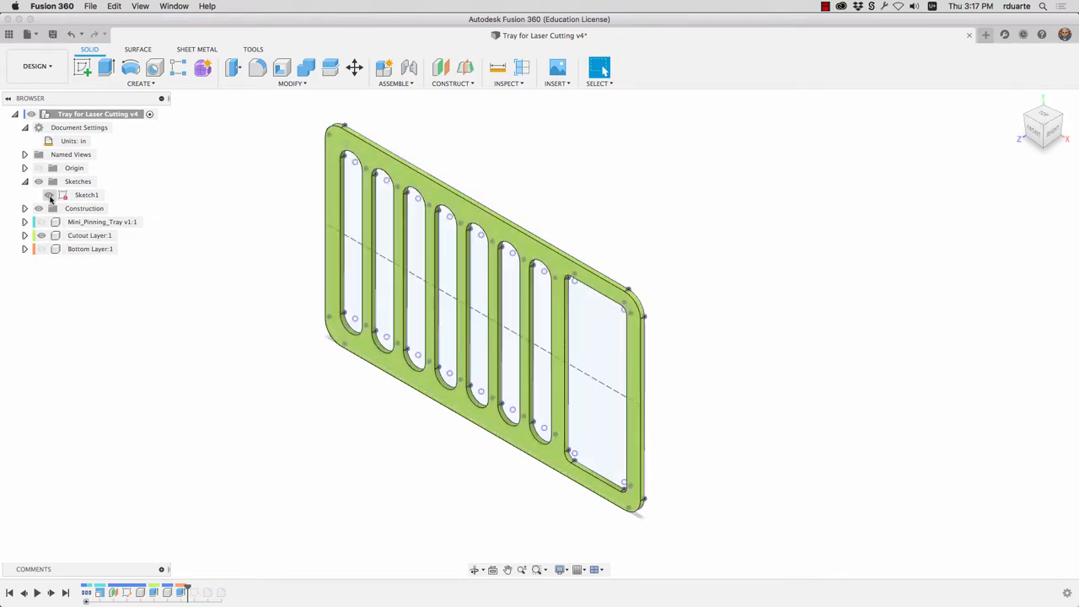
pyautogui.click(90, 236)
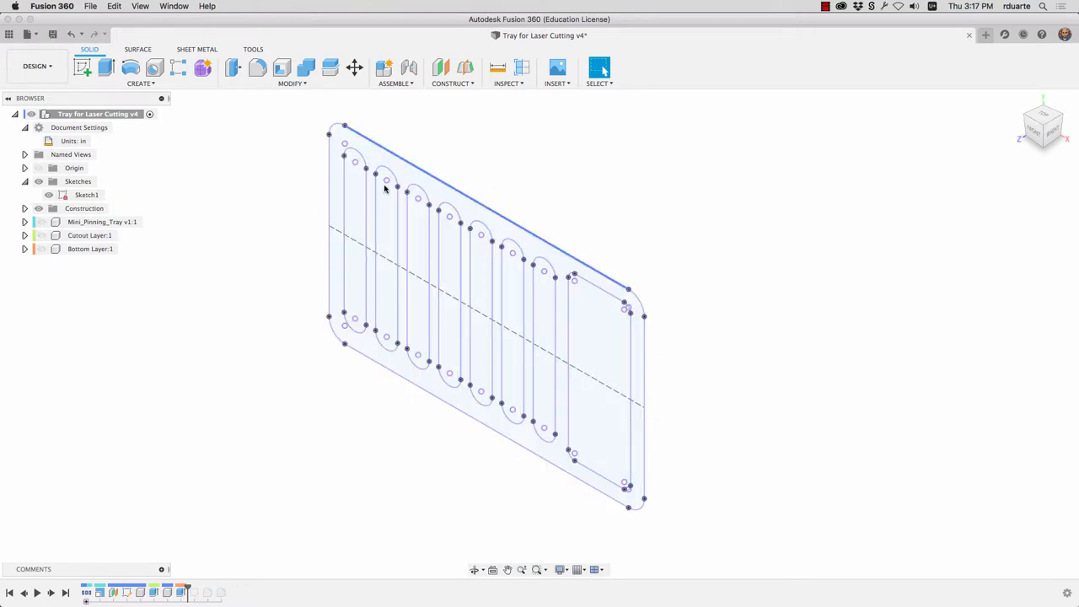
pyautogui.click(441, 295)
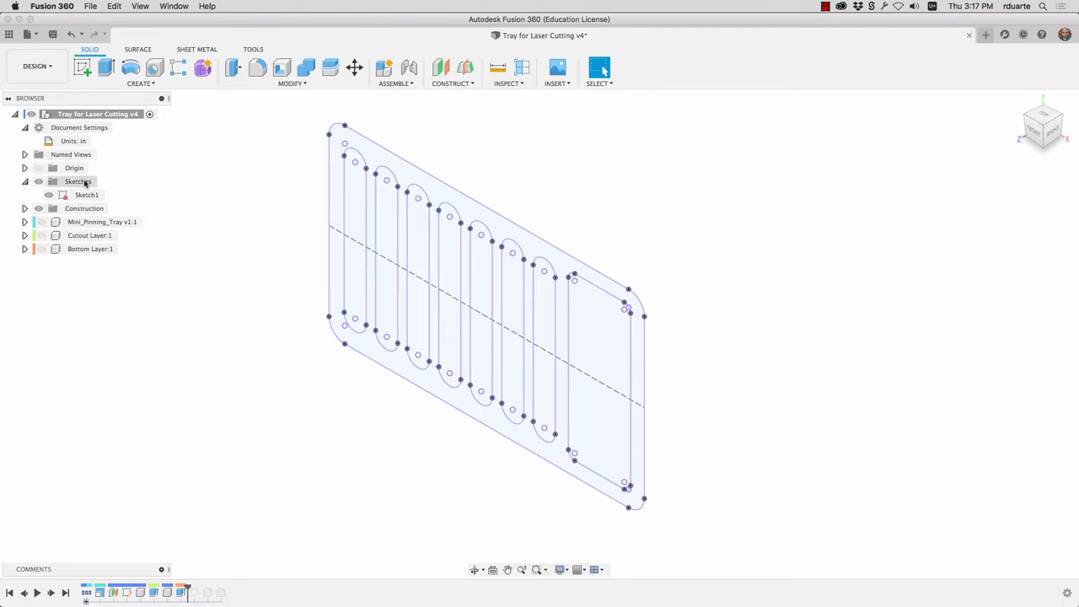
pyautogui.rightClick(87, 195)
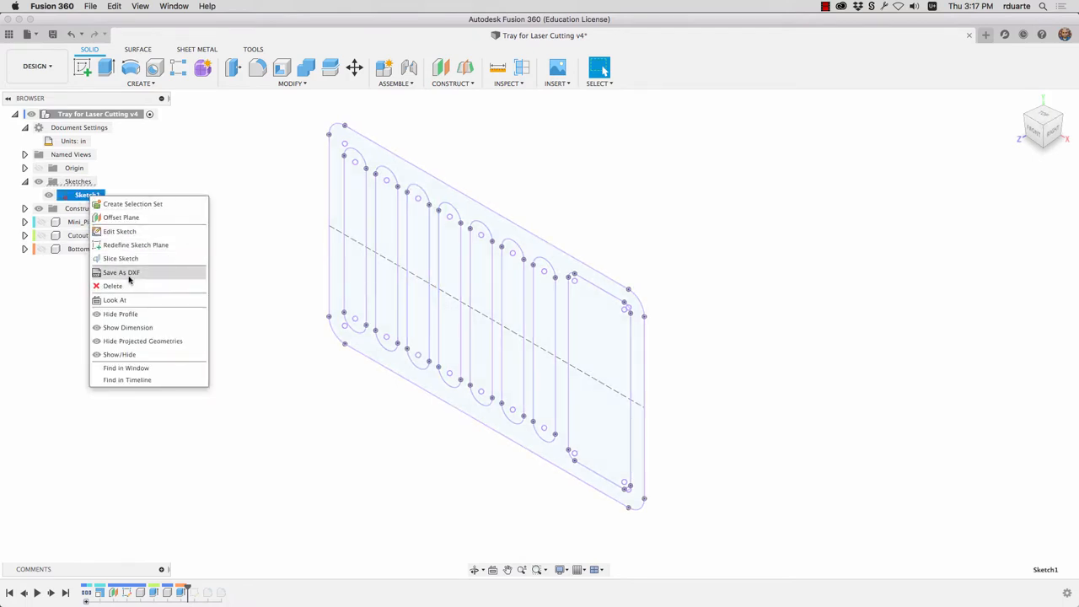
pyautogui.moveTo(179, 202)
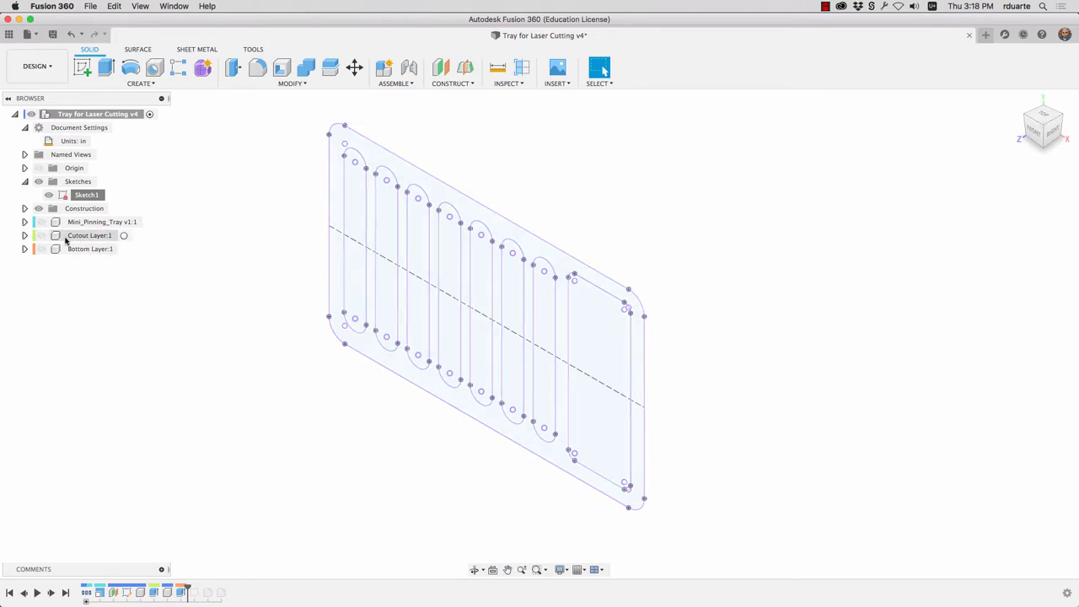
# - Show the Cutout Layer, create a sketch on its top face, finish it and hide the body again
pyautogui.click(47, 196)
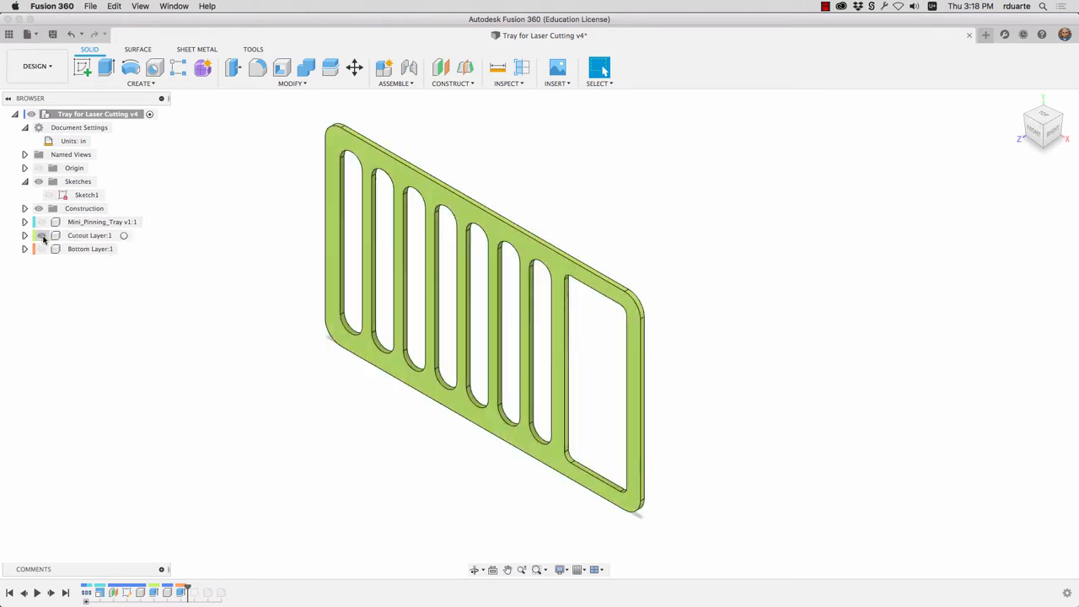
pyautogui.click(40, 236)
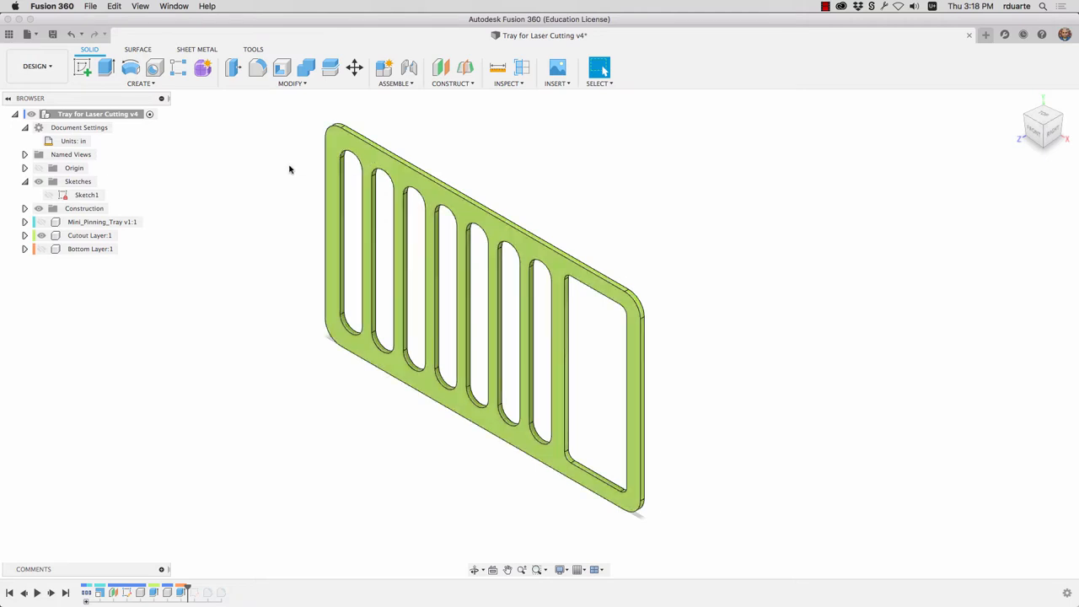
pyautogui.moveTo(122, 156)
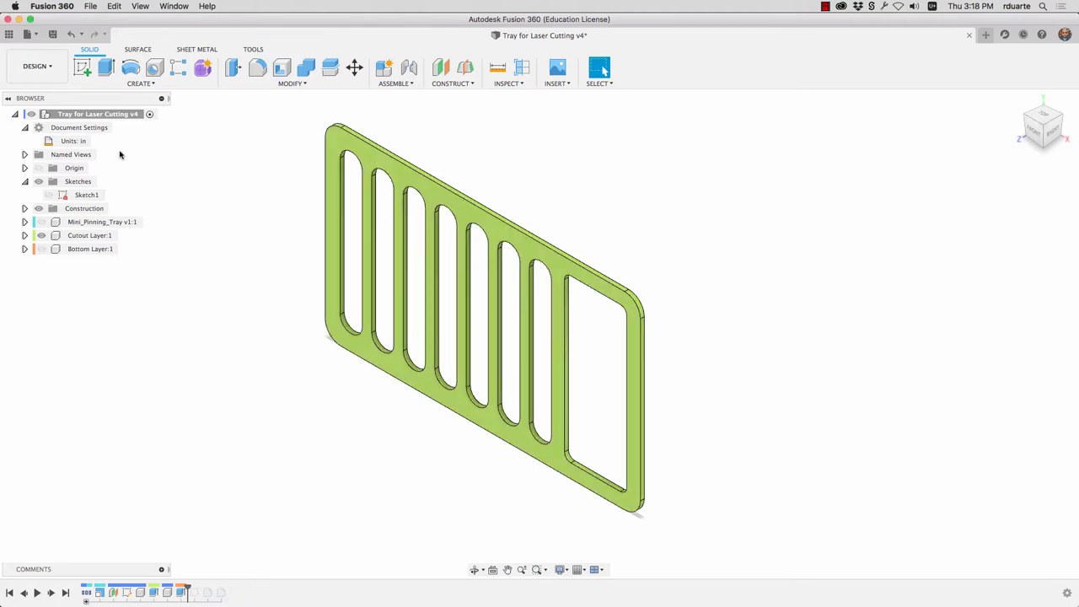
pyautogui.moveTo(83, 68)
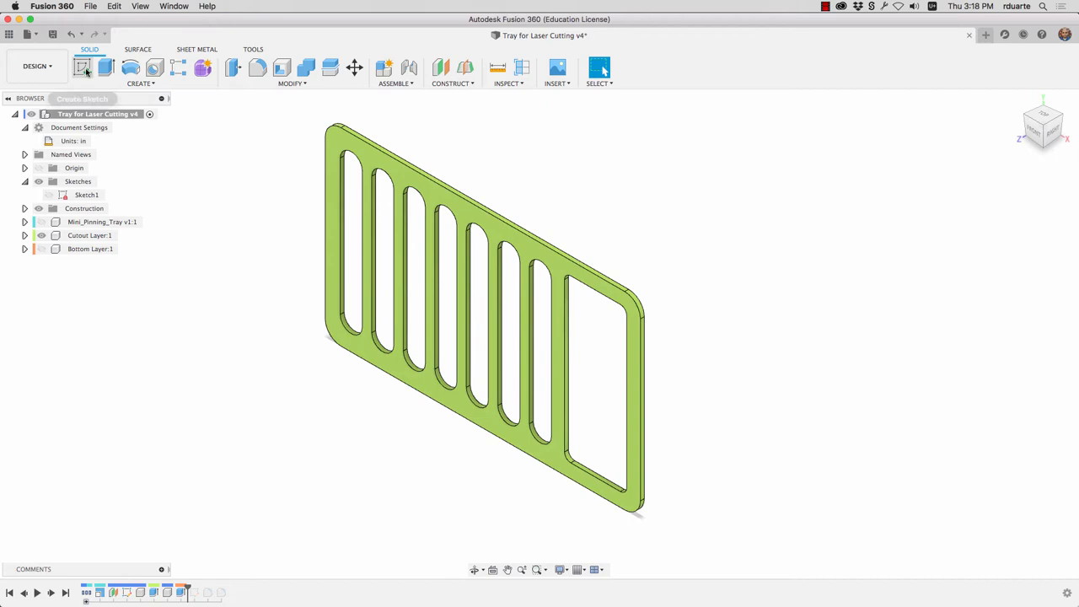
pyautogui.click(81, 68)
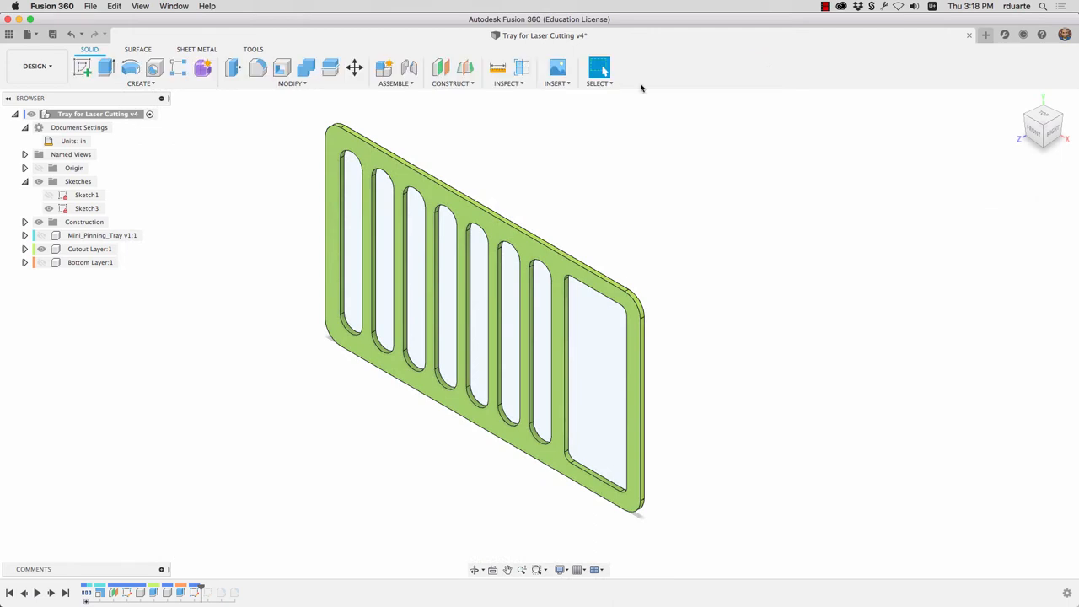
pyautogui.click(88, 249)
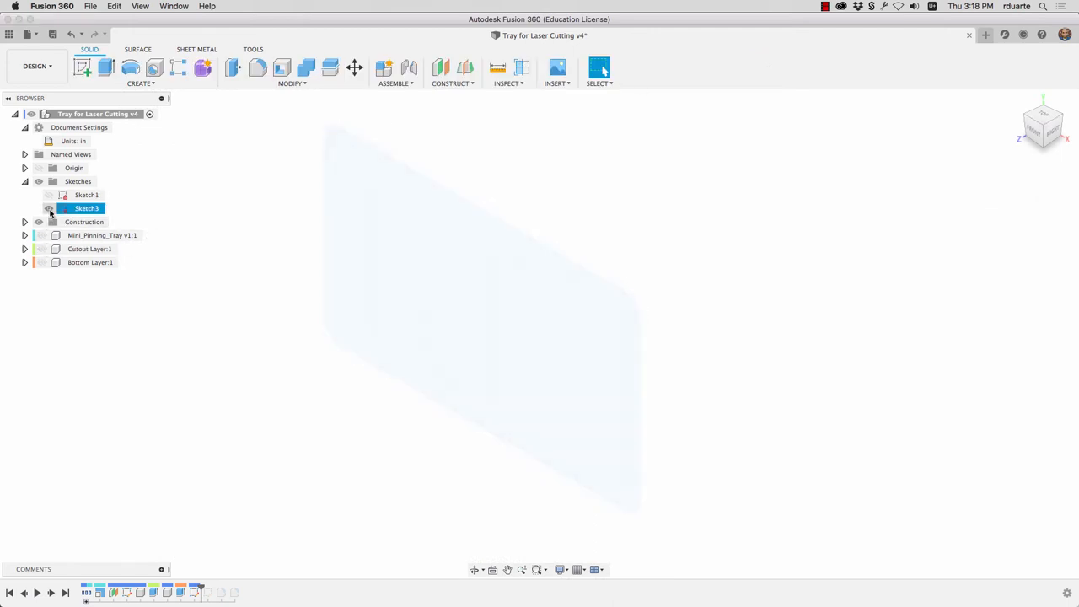
# - Rename the new tray outline sketch to 'for laser cutting'
pyautogui.click(47, 209)
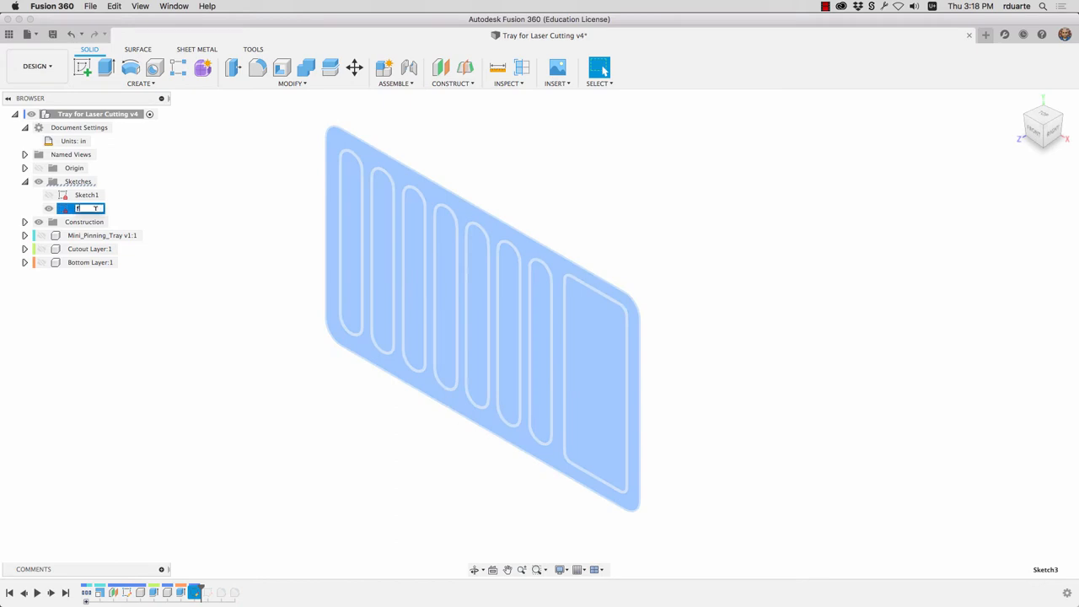
pyautogui.write('for laser cutting')
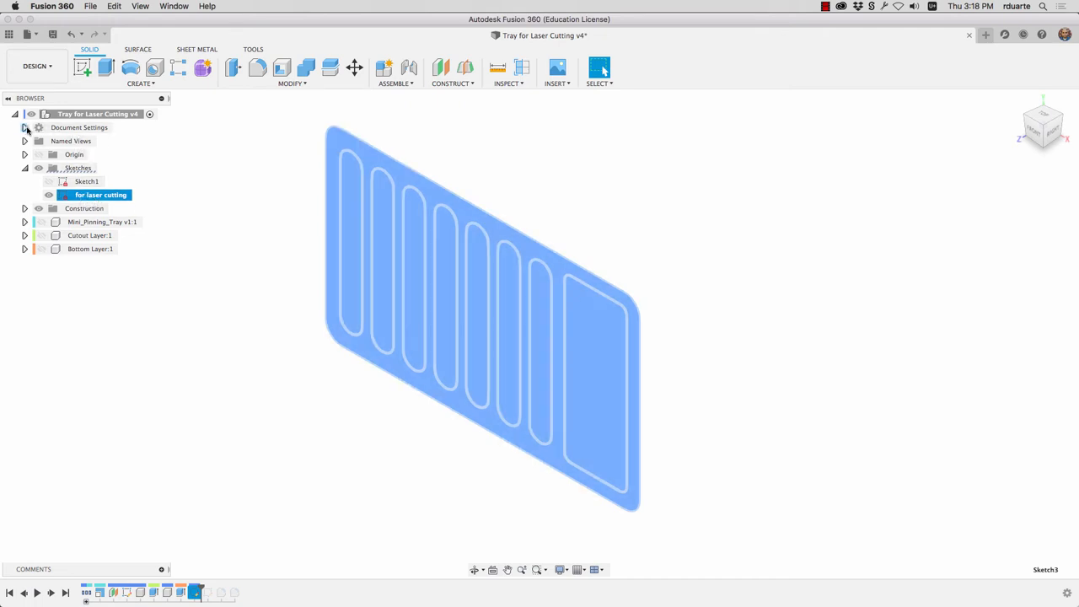
pyautogui.click(23, 128)
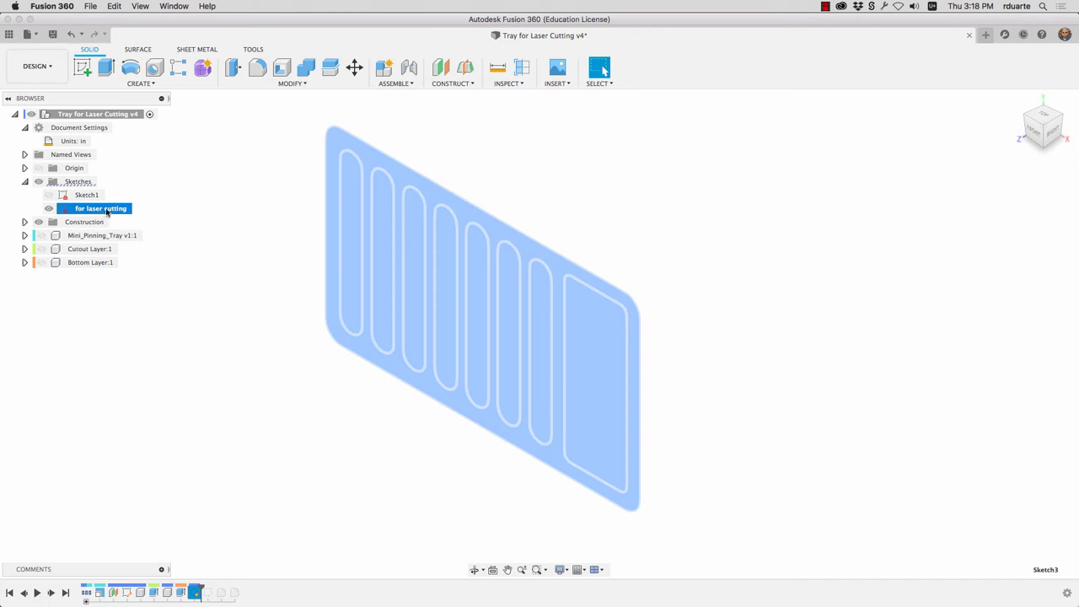
# - Export the laser-cutting sketch as a DXF named 'my export'
pyautogui.rightClick(102, 210)
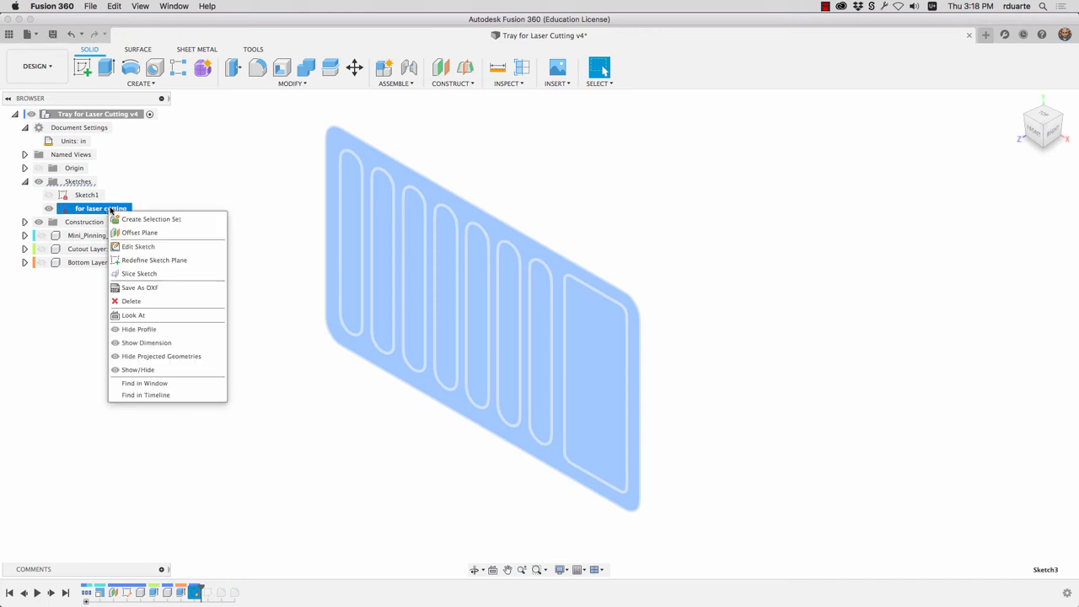
pyautogui.moveTo(140, 287)
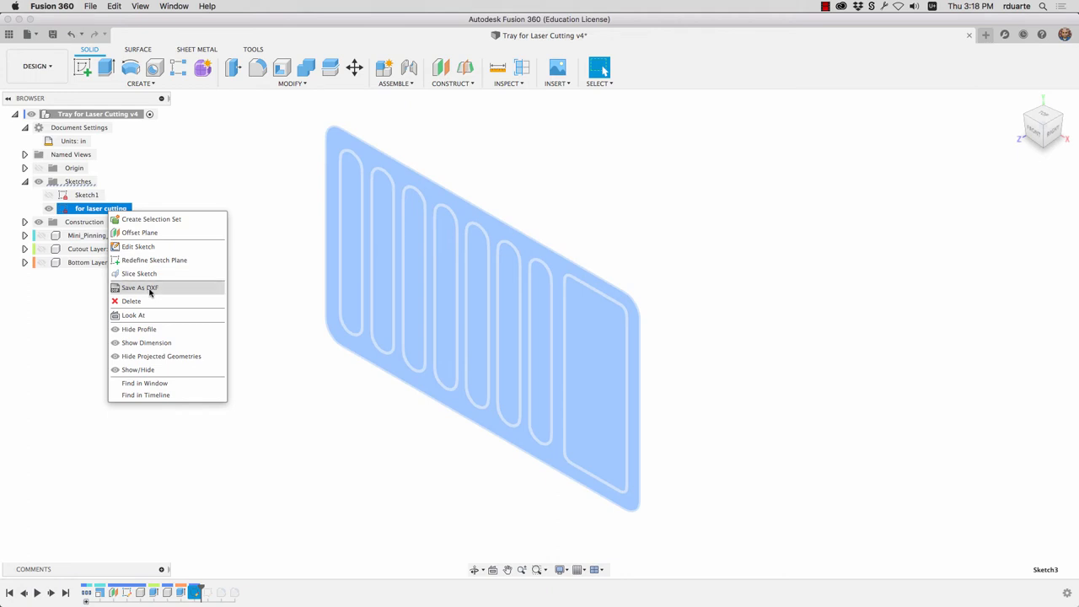
pyautogui.click(140, 287)
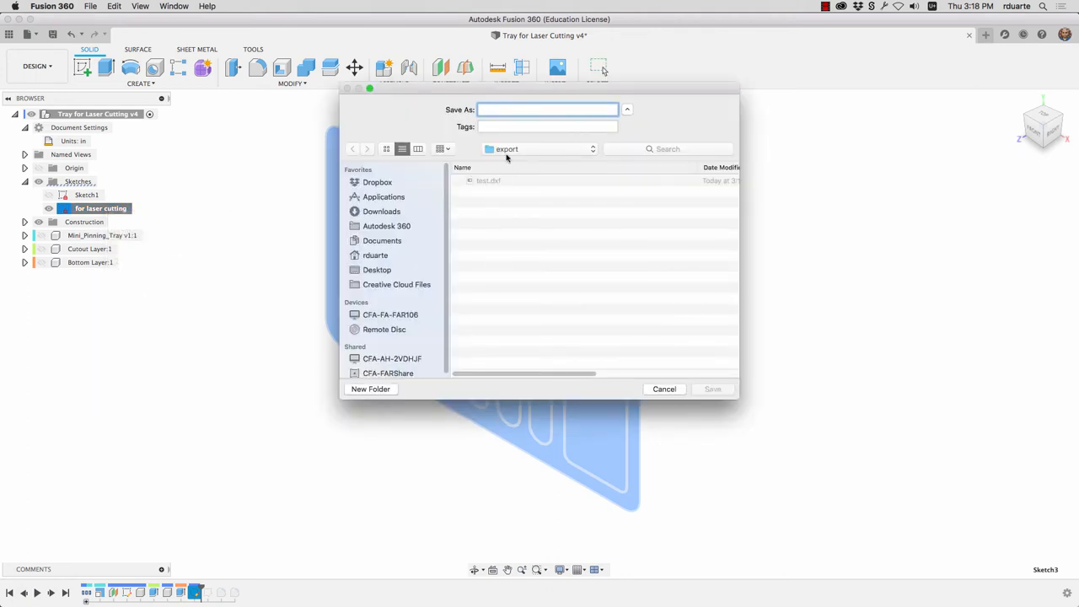
pyautogui.write('my export.d')
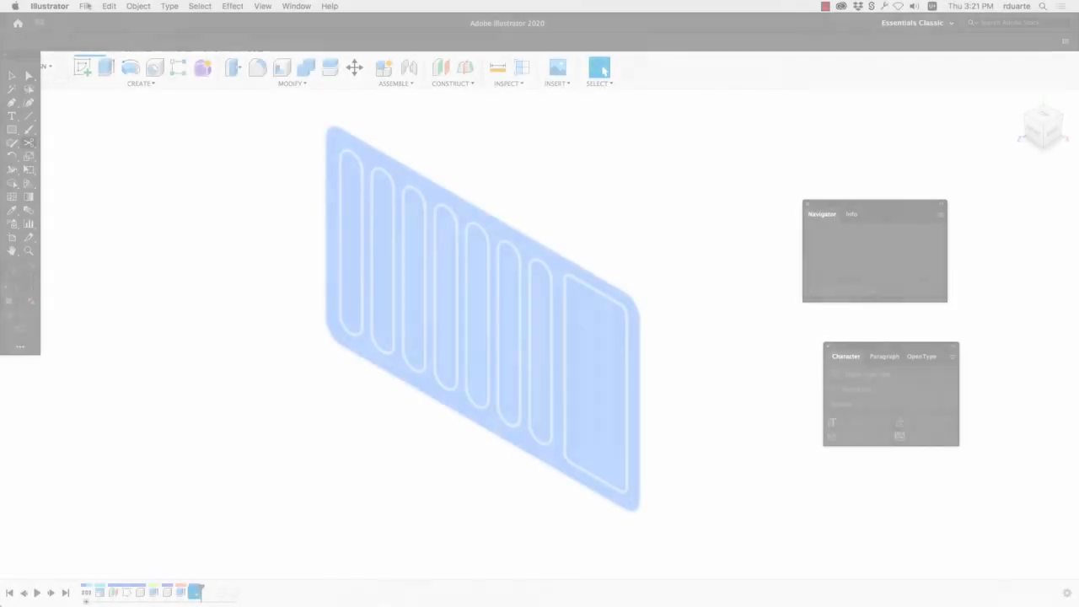
# - In Illustrator, use File > Open to select my export.dxf
pyautogui.click(84, 7)
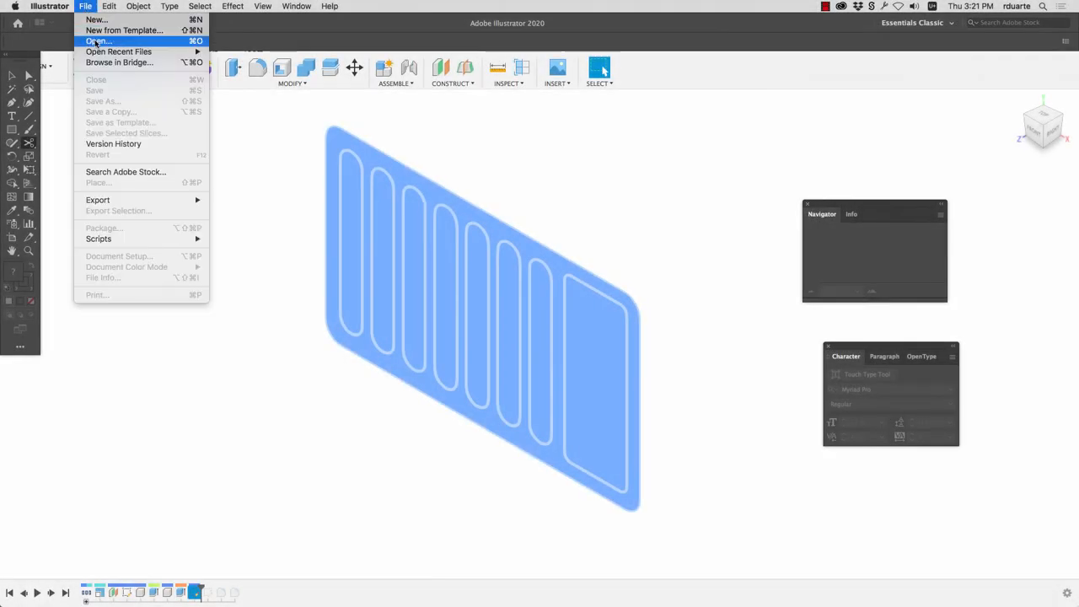
pyautogui.click(98, 41)
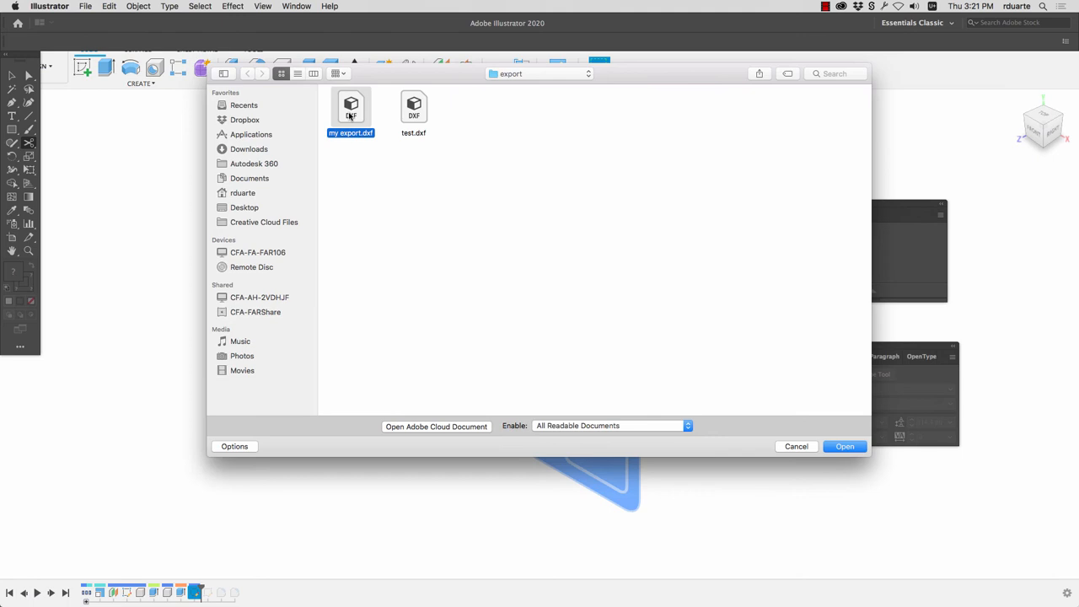
pyautogui.click(843, 445)
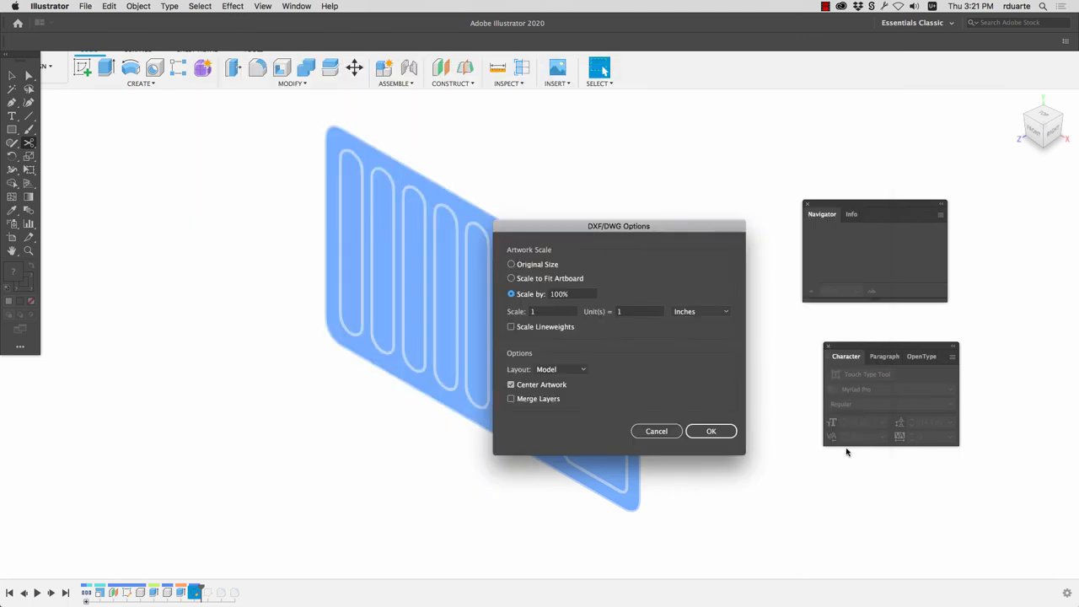
pyautogui.moveTo(631, 317)
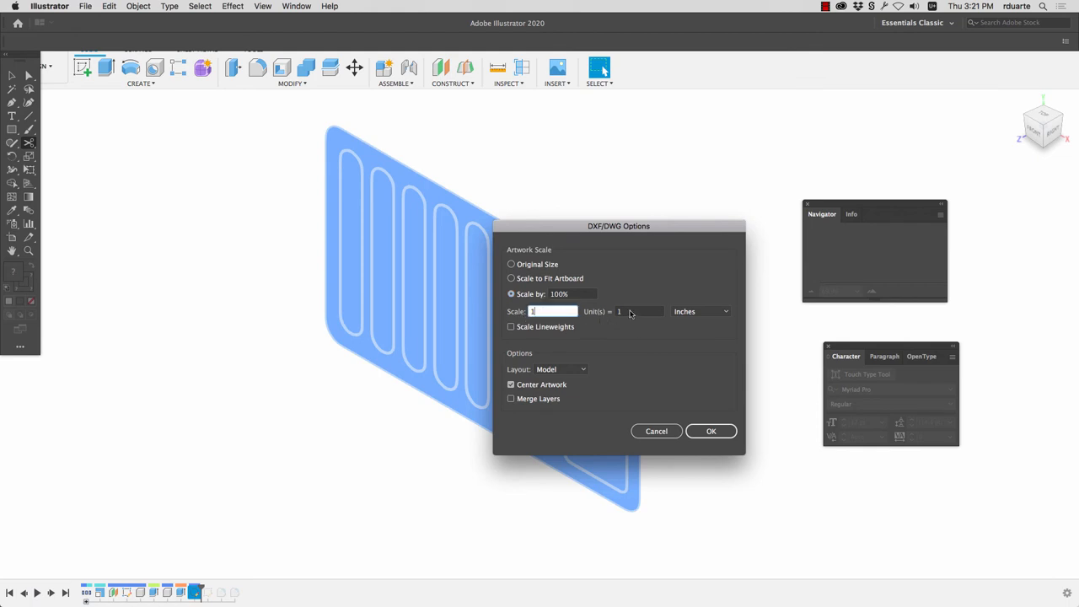
# - Set DXF import scale to 1 unit = 1 inch and confirm to open the tray outline
pyautogui.click(639, 310)
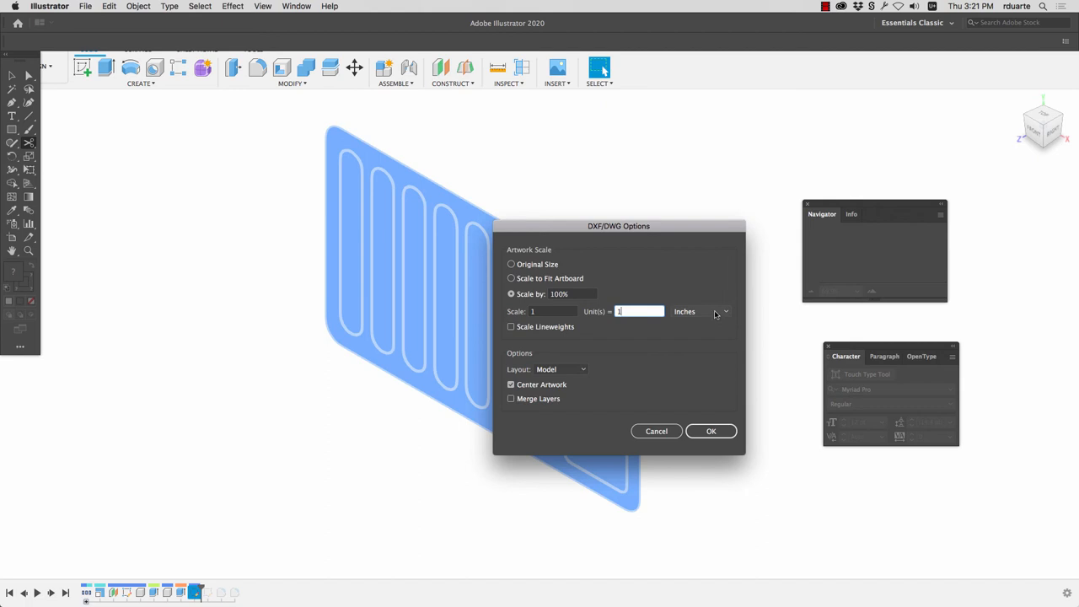
pyautogui.click(700, 310)
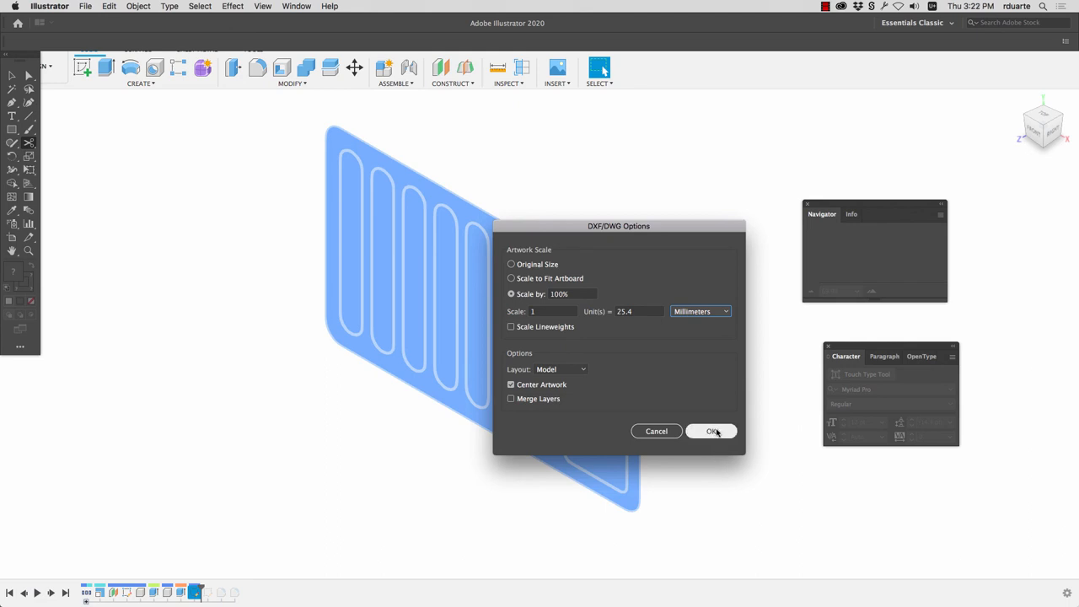
pyautogui.moveTo(534, 317)
pyautogui.write('1')
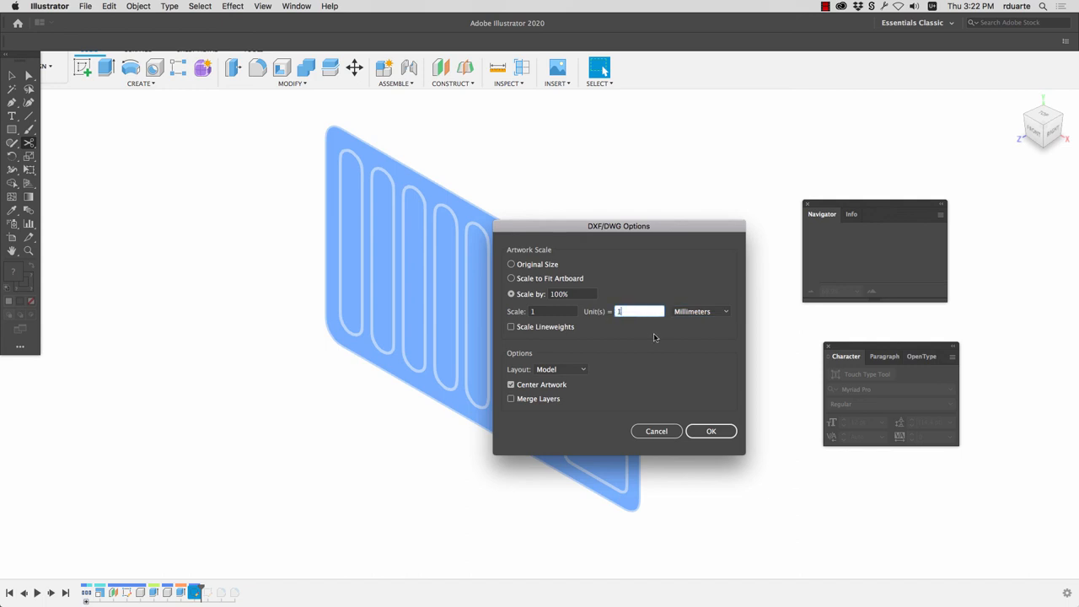
pyautogui.click(702, 310)
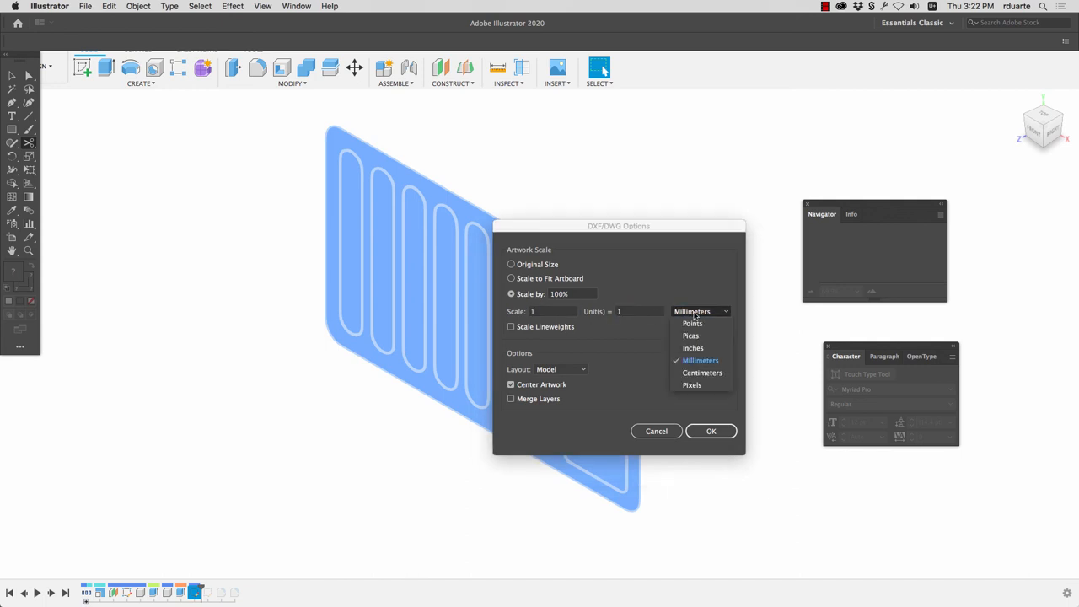
pyautogui.click(692, 347)
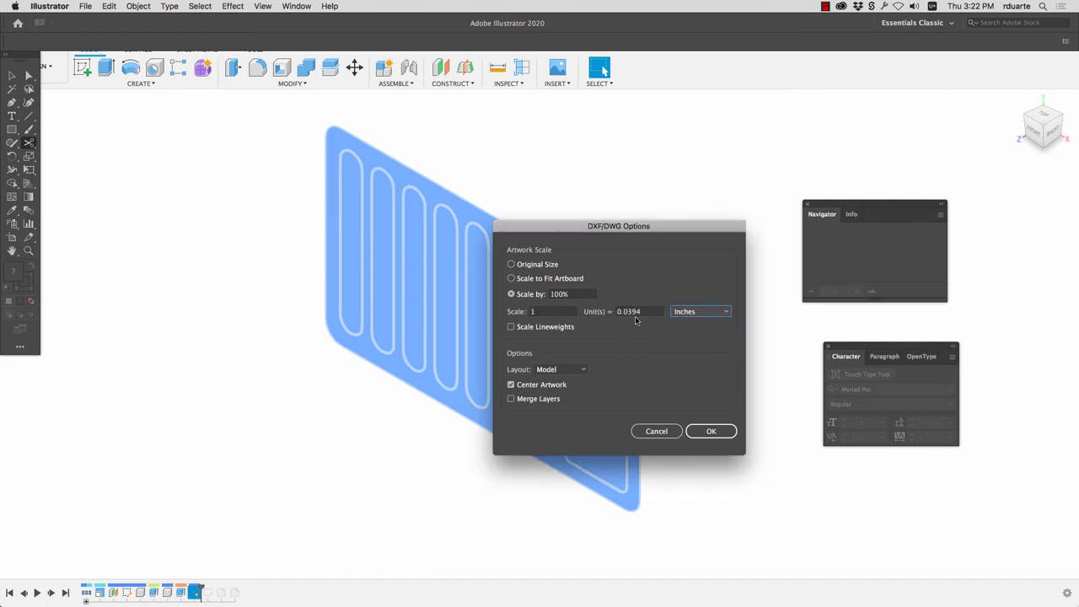
pyautogui.tripleClick(637, 310)
pyautogui.write('1')
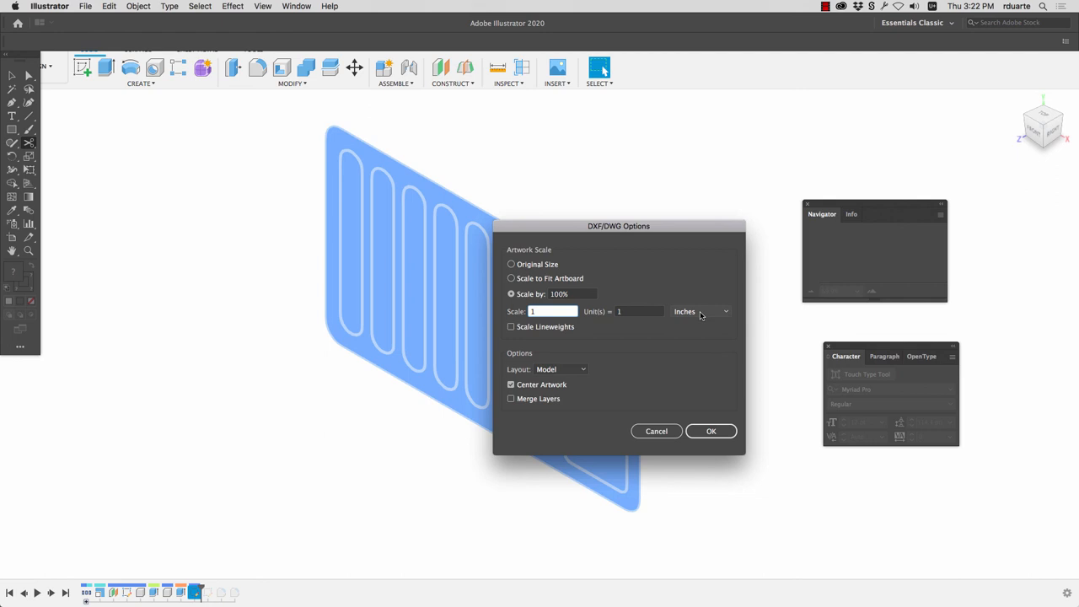
pyautogui.click(711, 431)
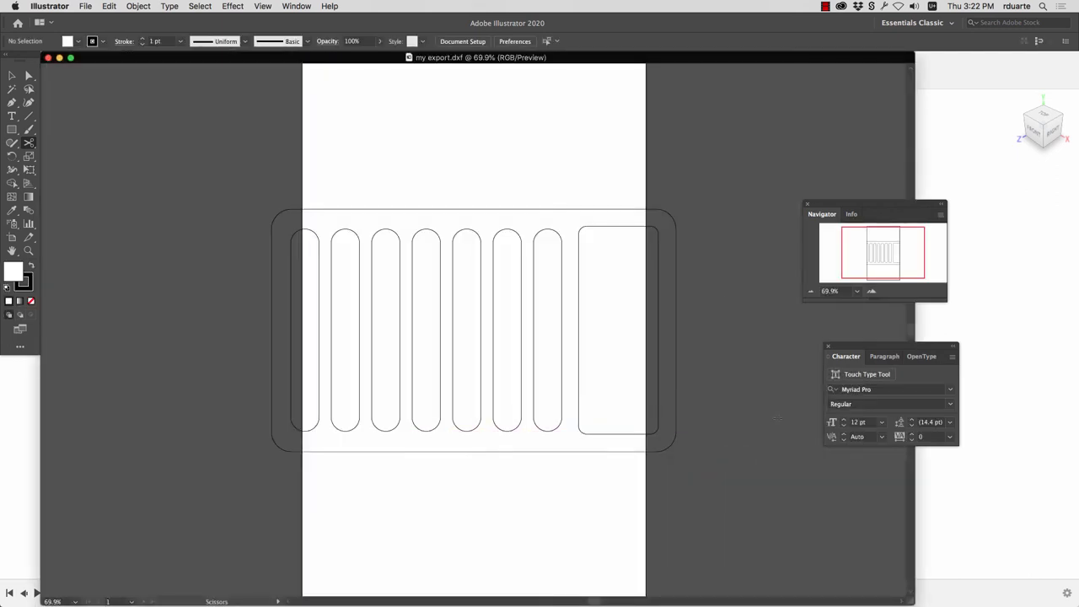
pyautogui.moveTo(246, 480)
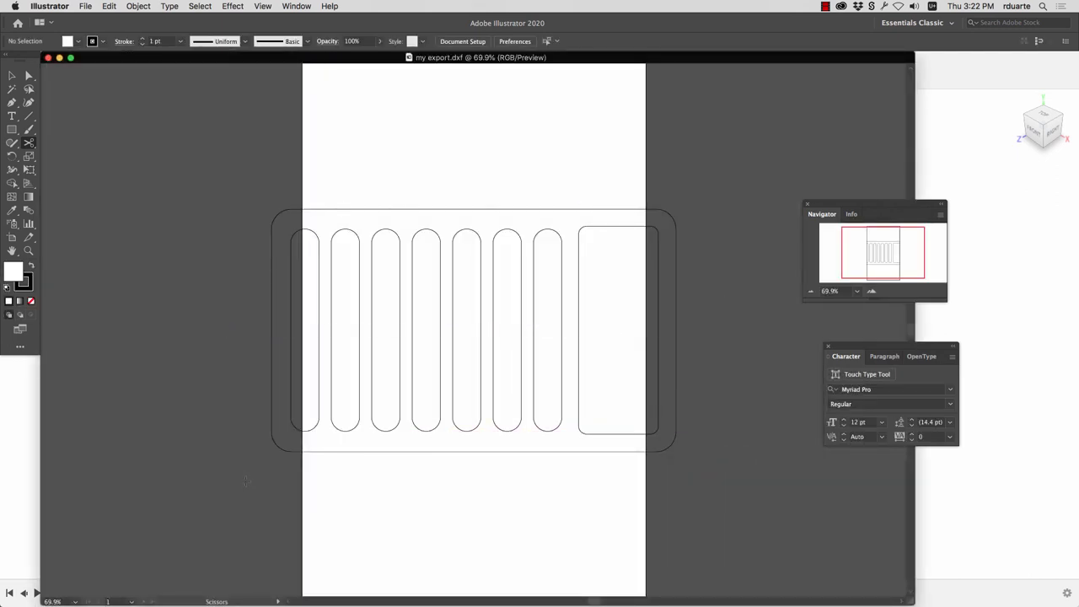